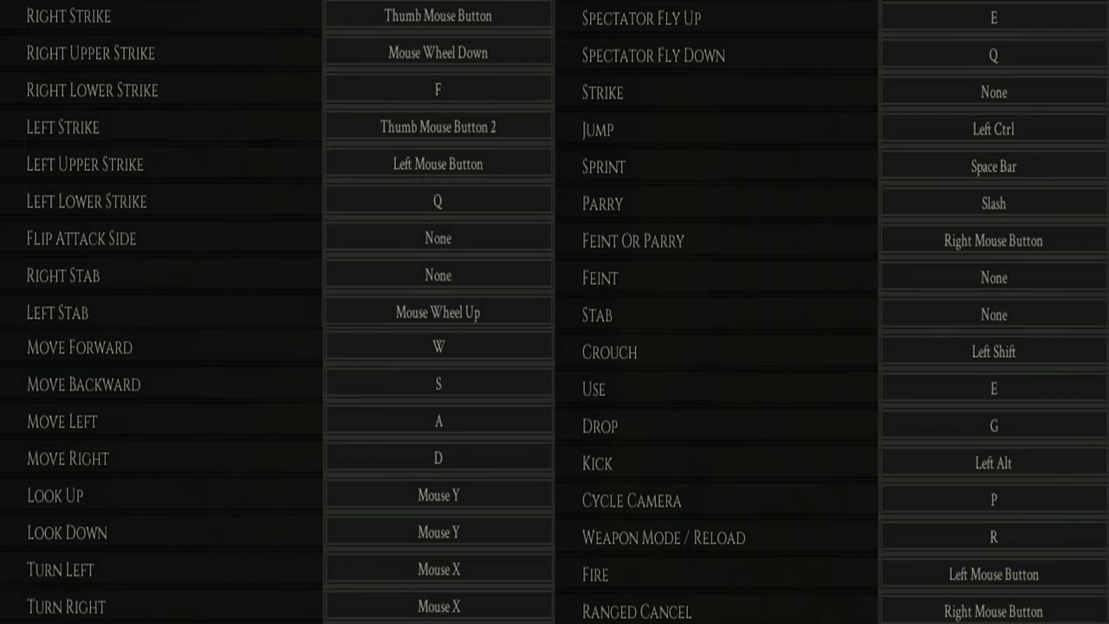
Step: View the Game tab's HUD Settings with Combat Hints on, then the low-quality Video settings
{"action": "left_click", "coordinate": [306, 36]}
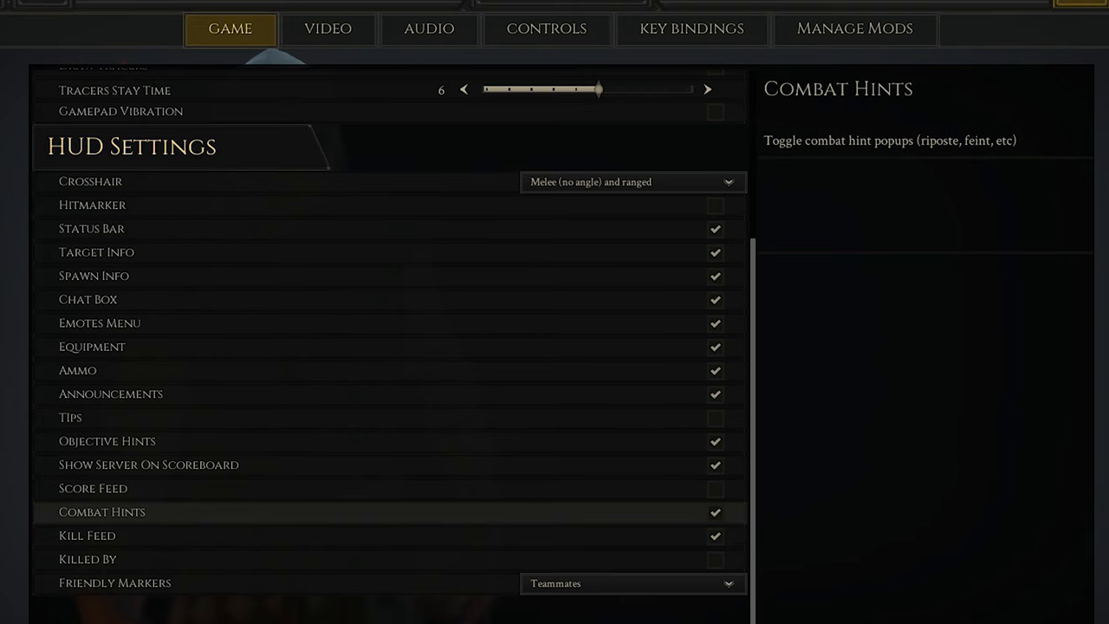
{"action": "left_click", "coordinate": [327, 28]}
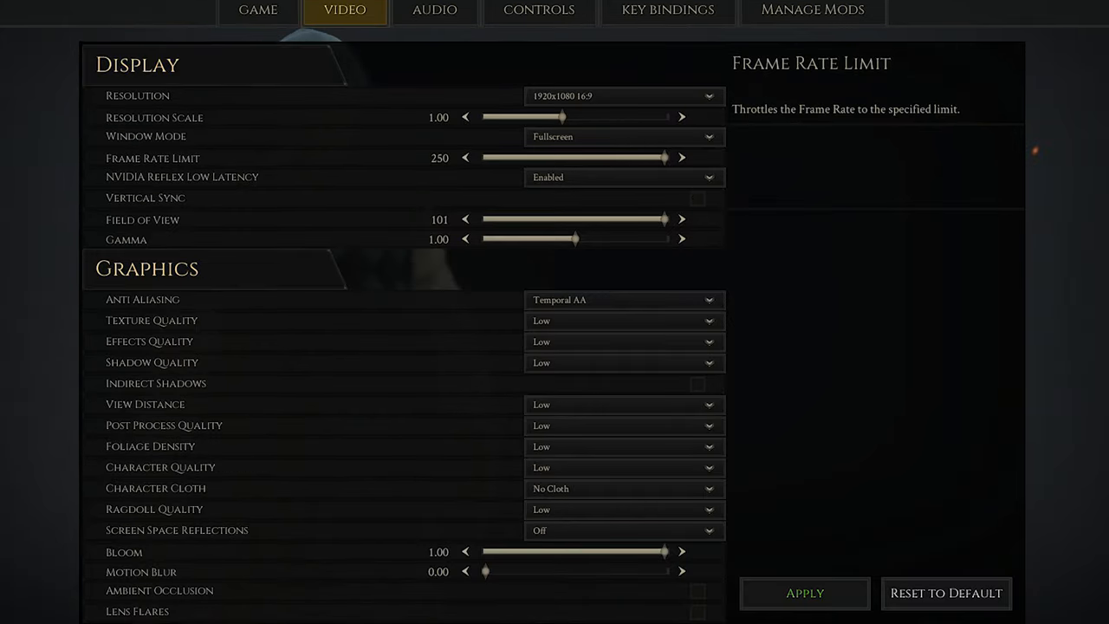